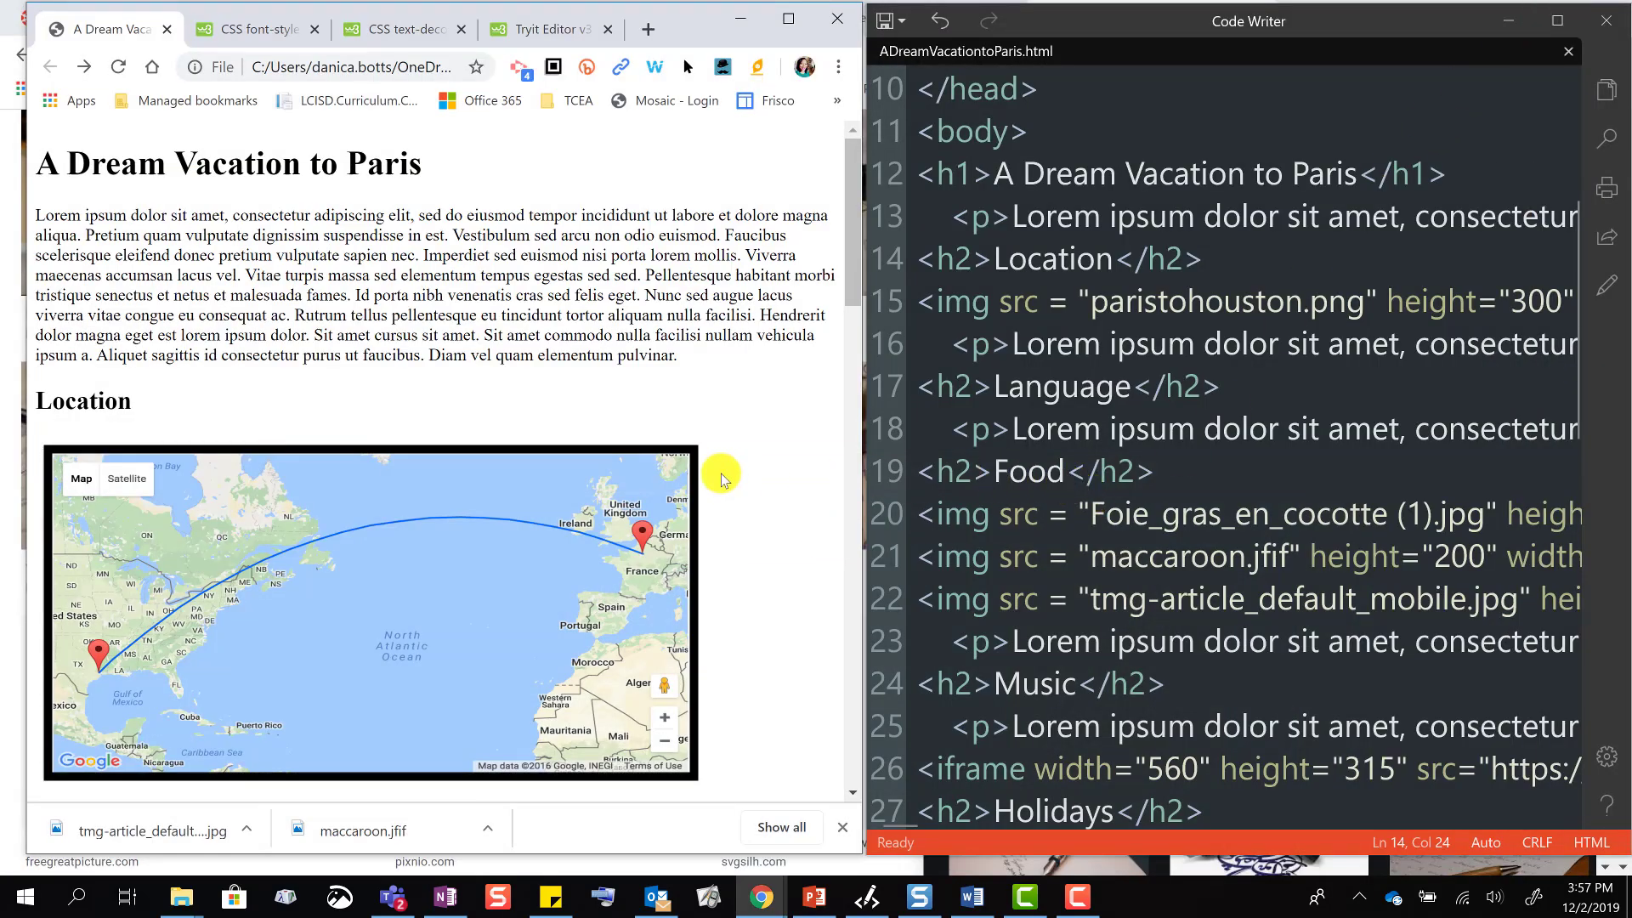
{"action": "mouse_move", "coordinate": [231, 213]}
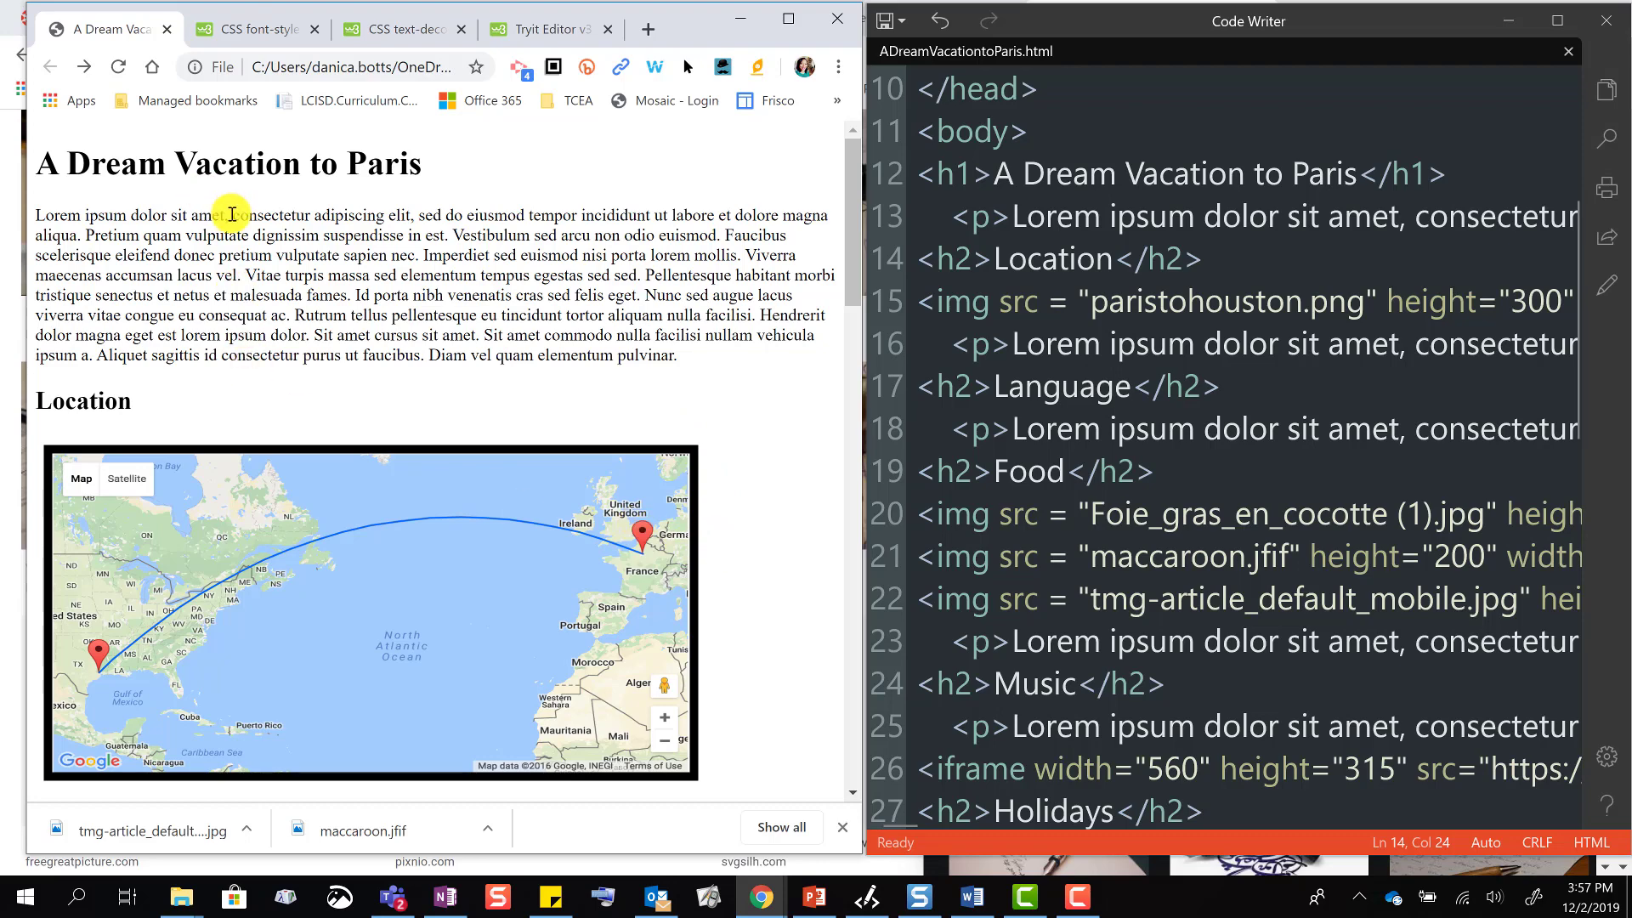
{"action": "mouse_move", "coordinate": [125, 413]}
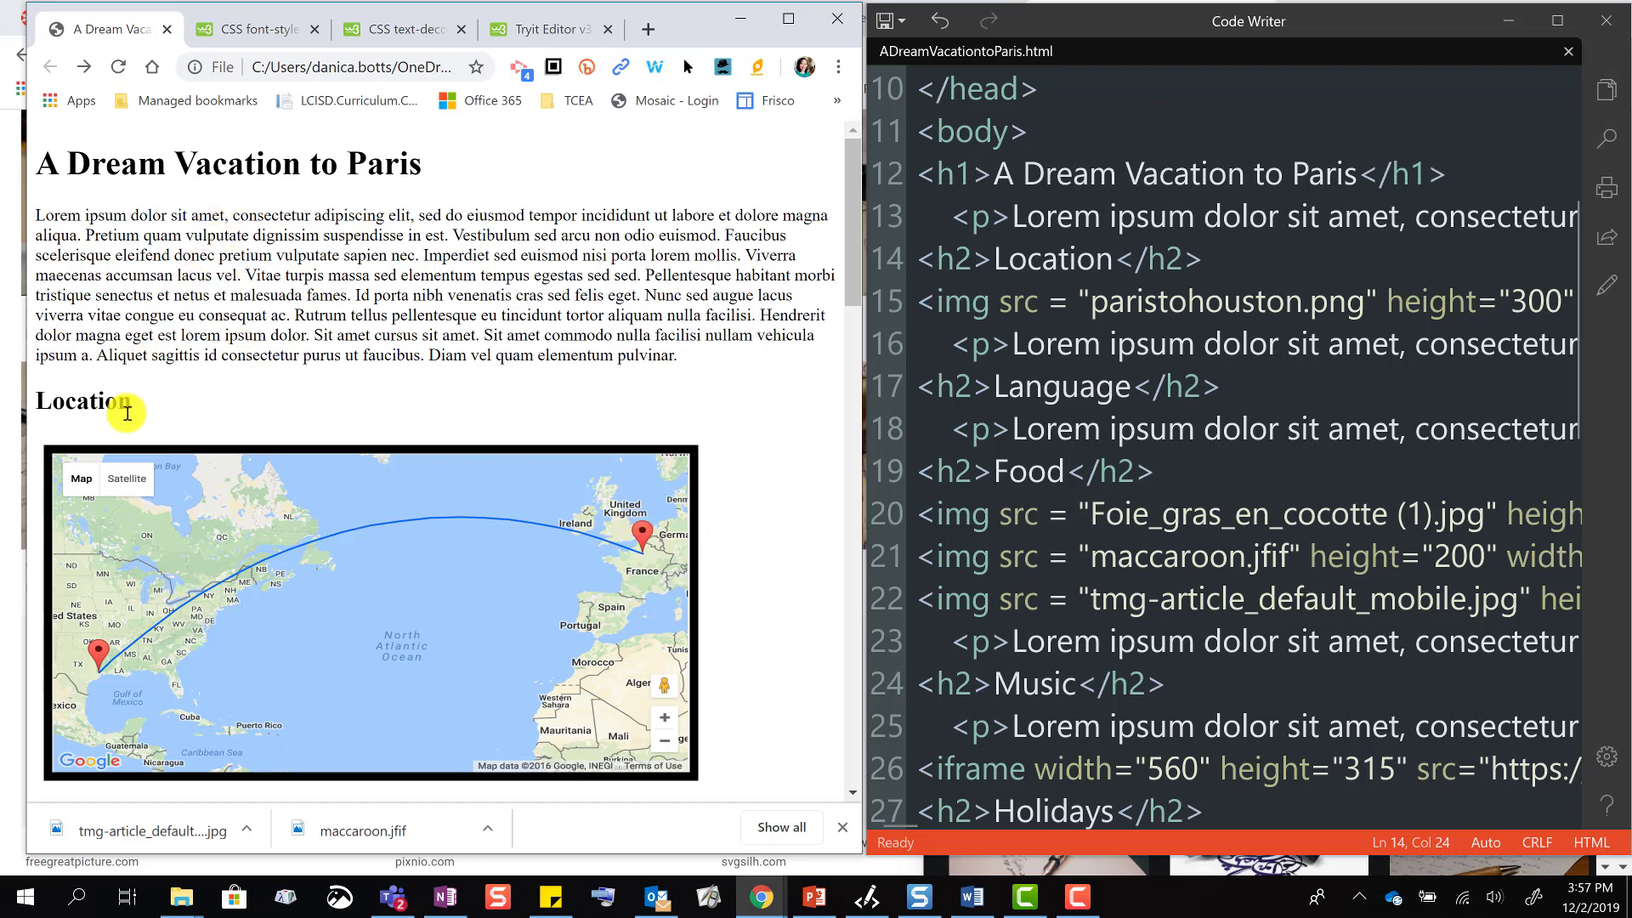
Scroll the Paris vacation page until the Language and Food sections are visible
{"action": "scroll", "scroll_direction": "down", "scroll_amount": 3}
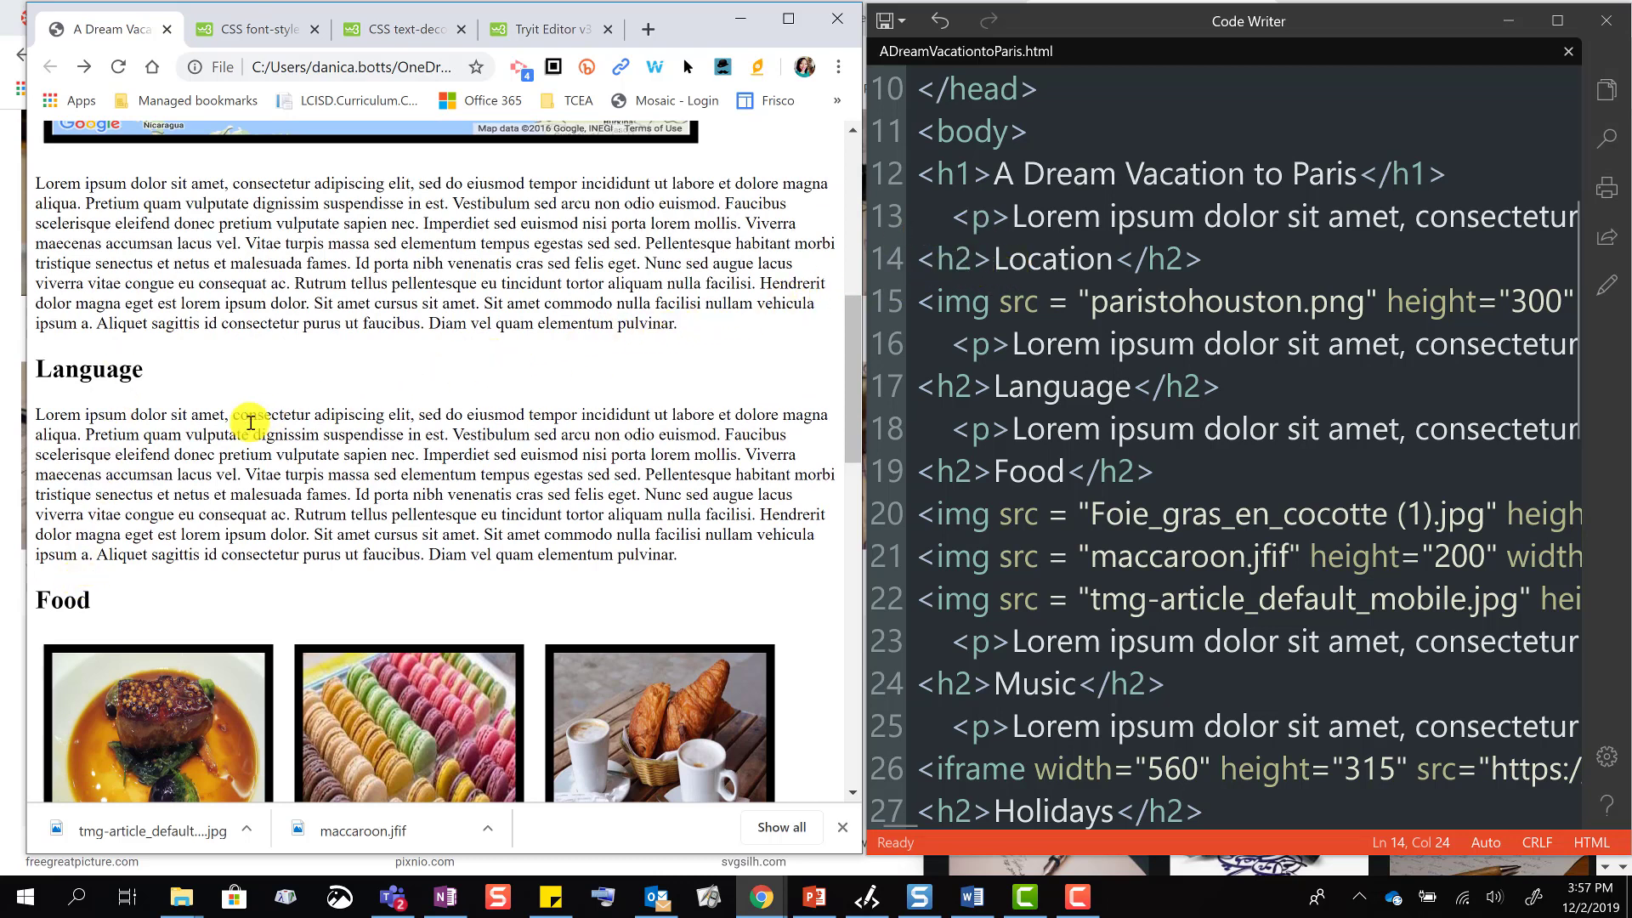
{"action": "mouse_move", "coordinate": [153, 379]}
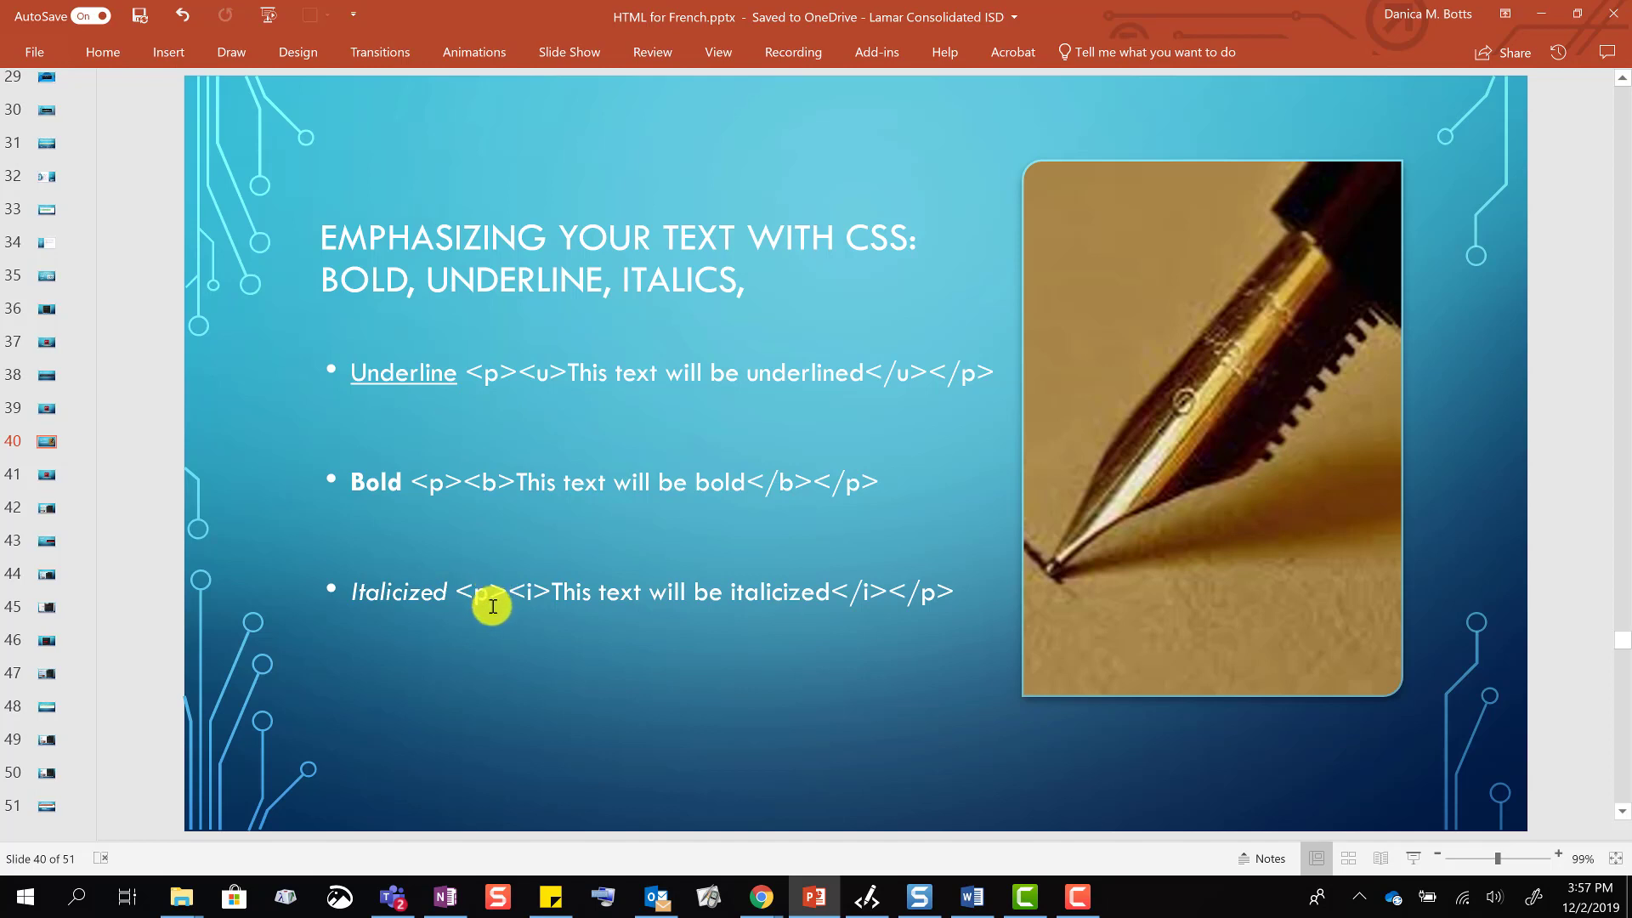
{"action": "mouse_move", "coordinate": [490, 601]}
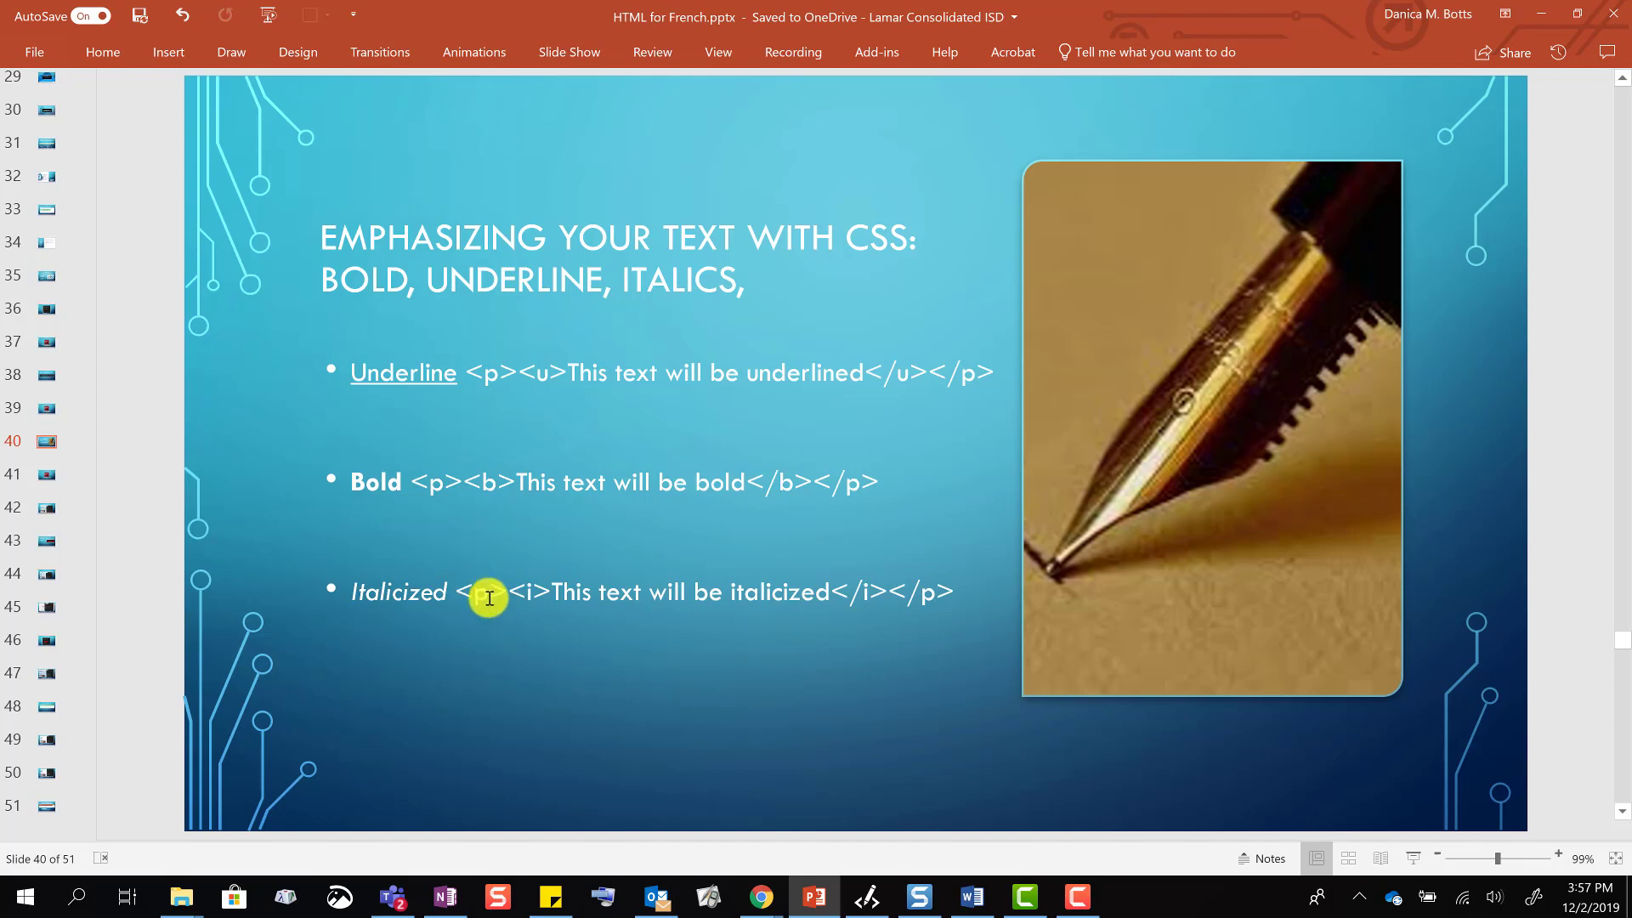
{"action": "mouse_move", "coordinate": [551, 590]}
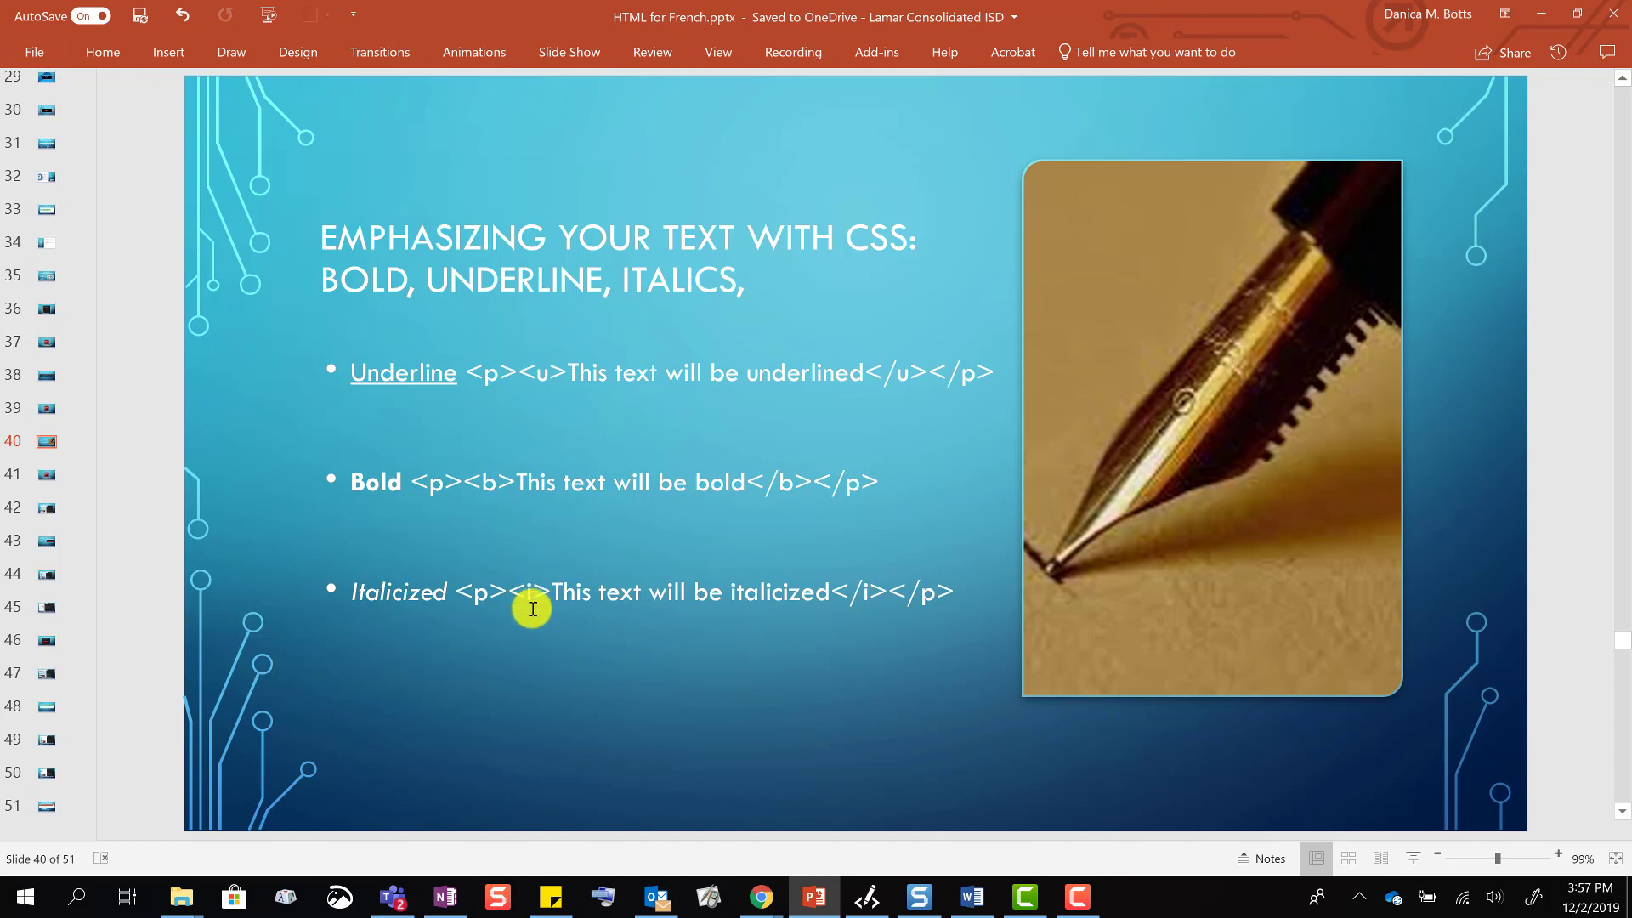
{"action": "mouse_move", "coordinate": [838, 594]}
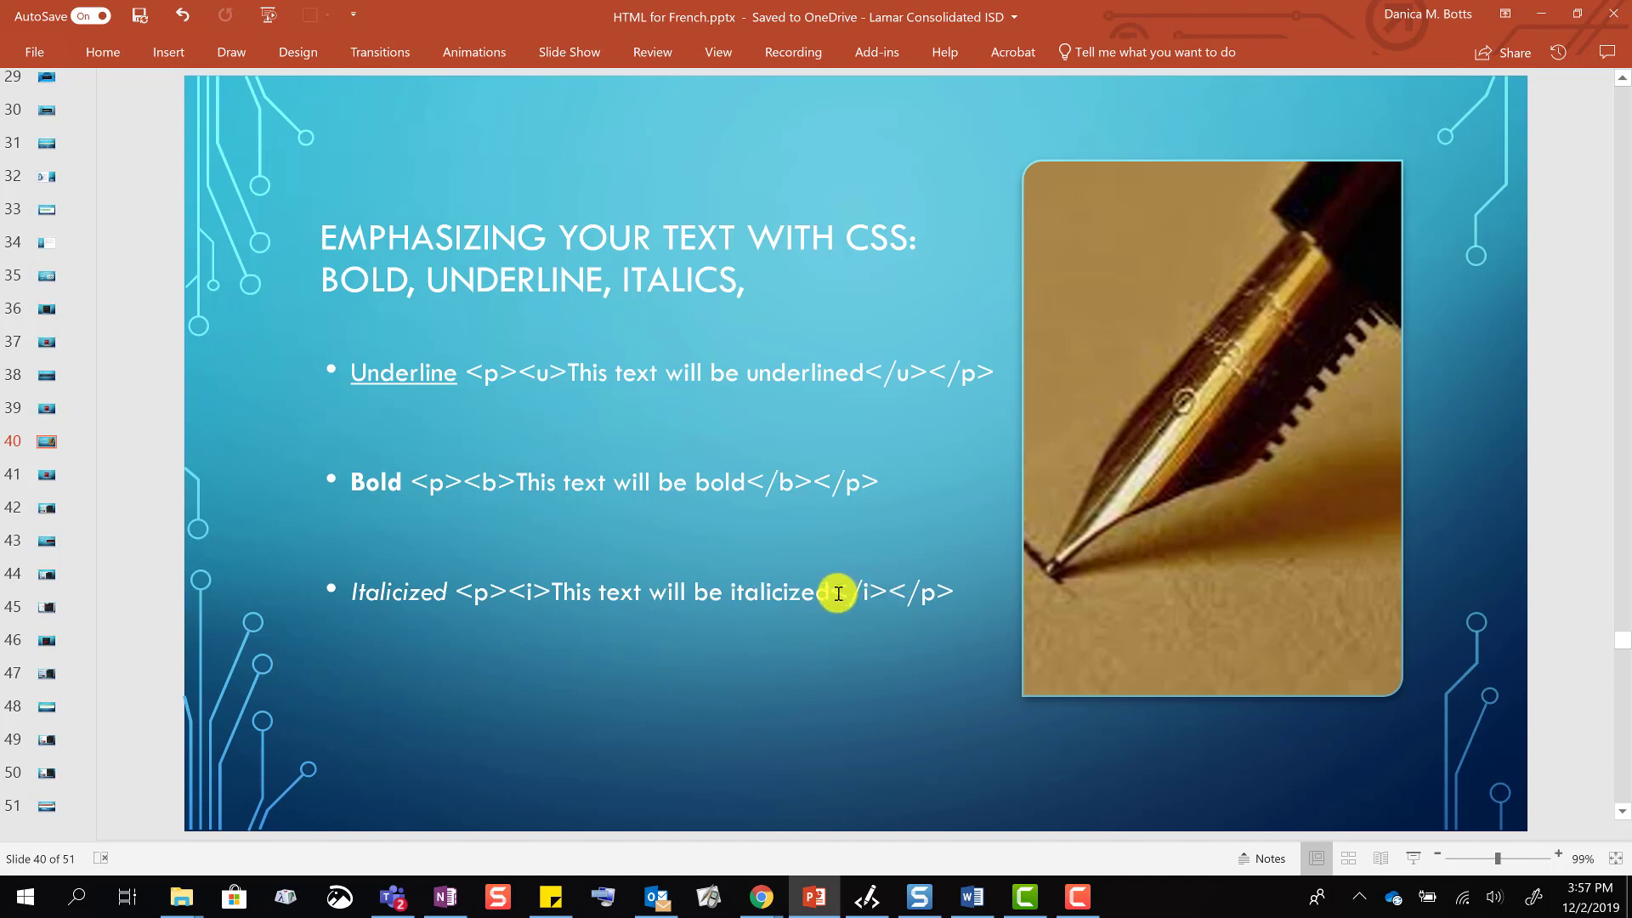
{"action": "mouse_move", "coordinate": [716, 599]}
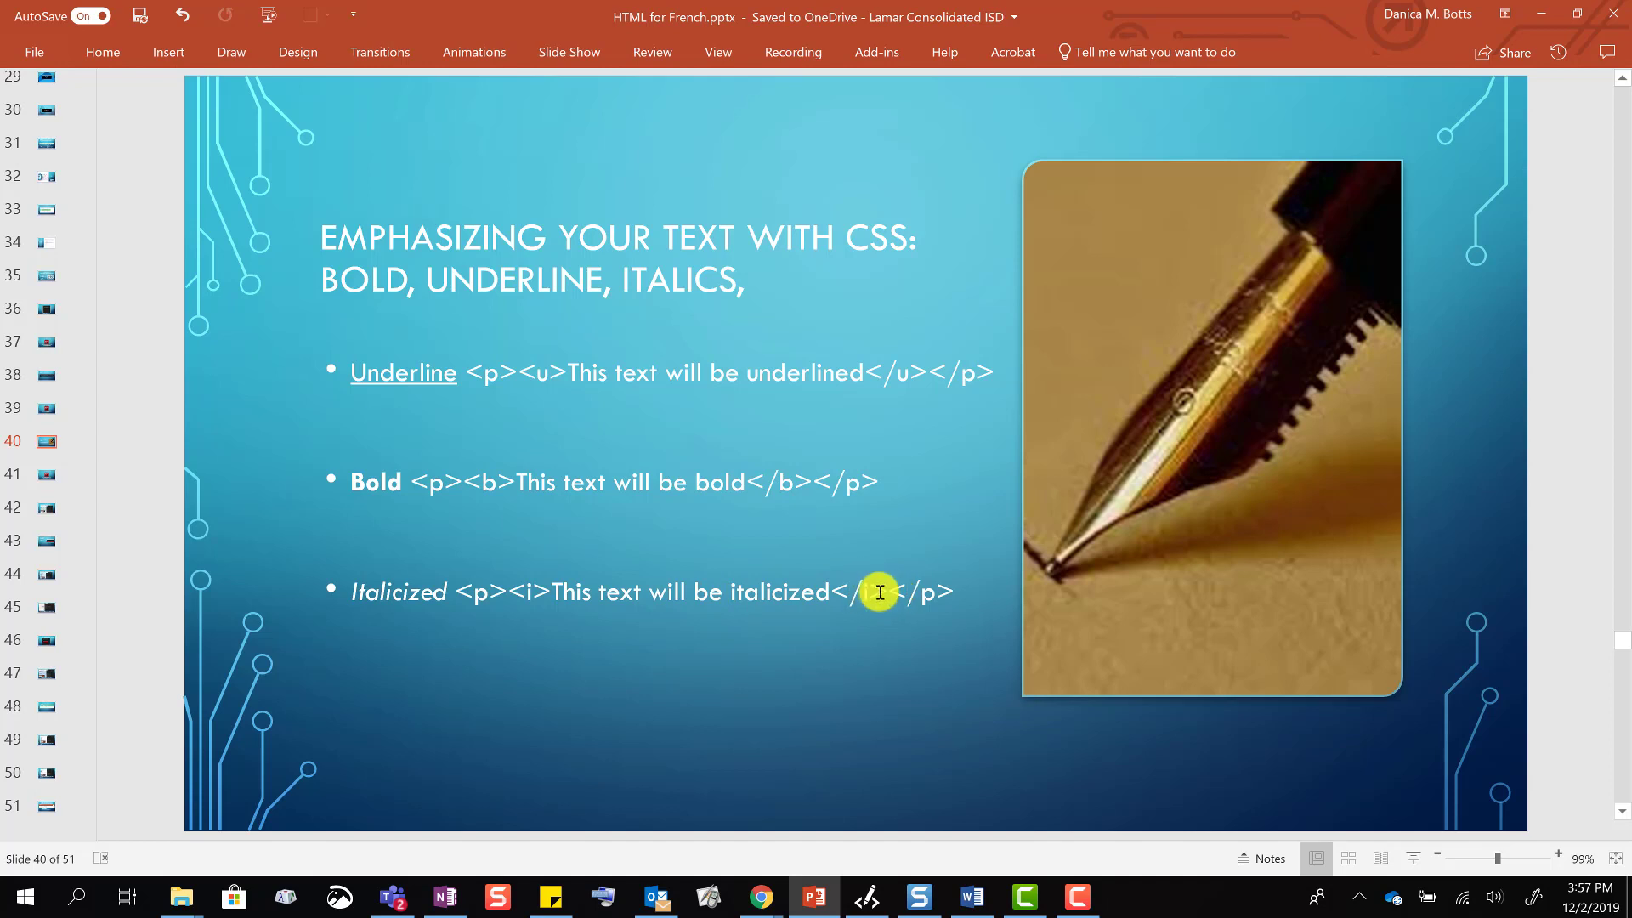
{"action": "mouse_move", "coordinate": [483, 492]}
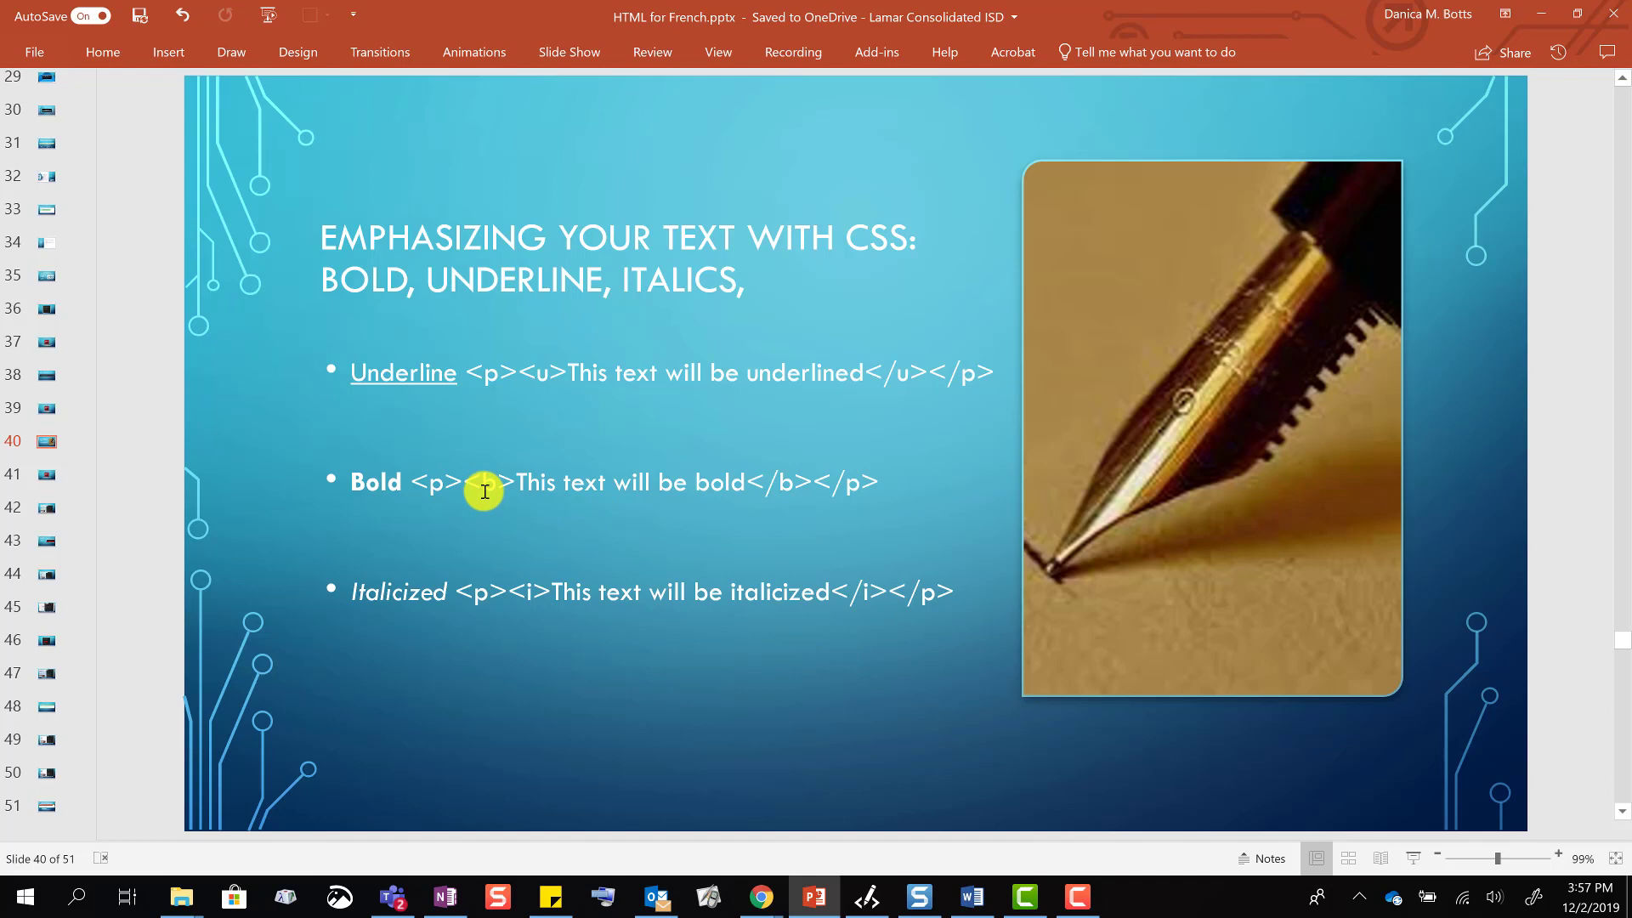
{"action": "mouse_move", "coordinate": [596, 377]}
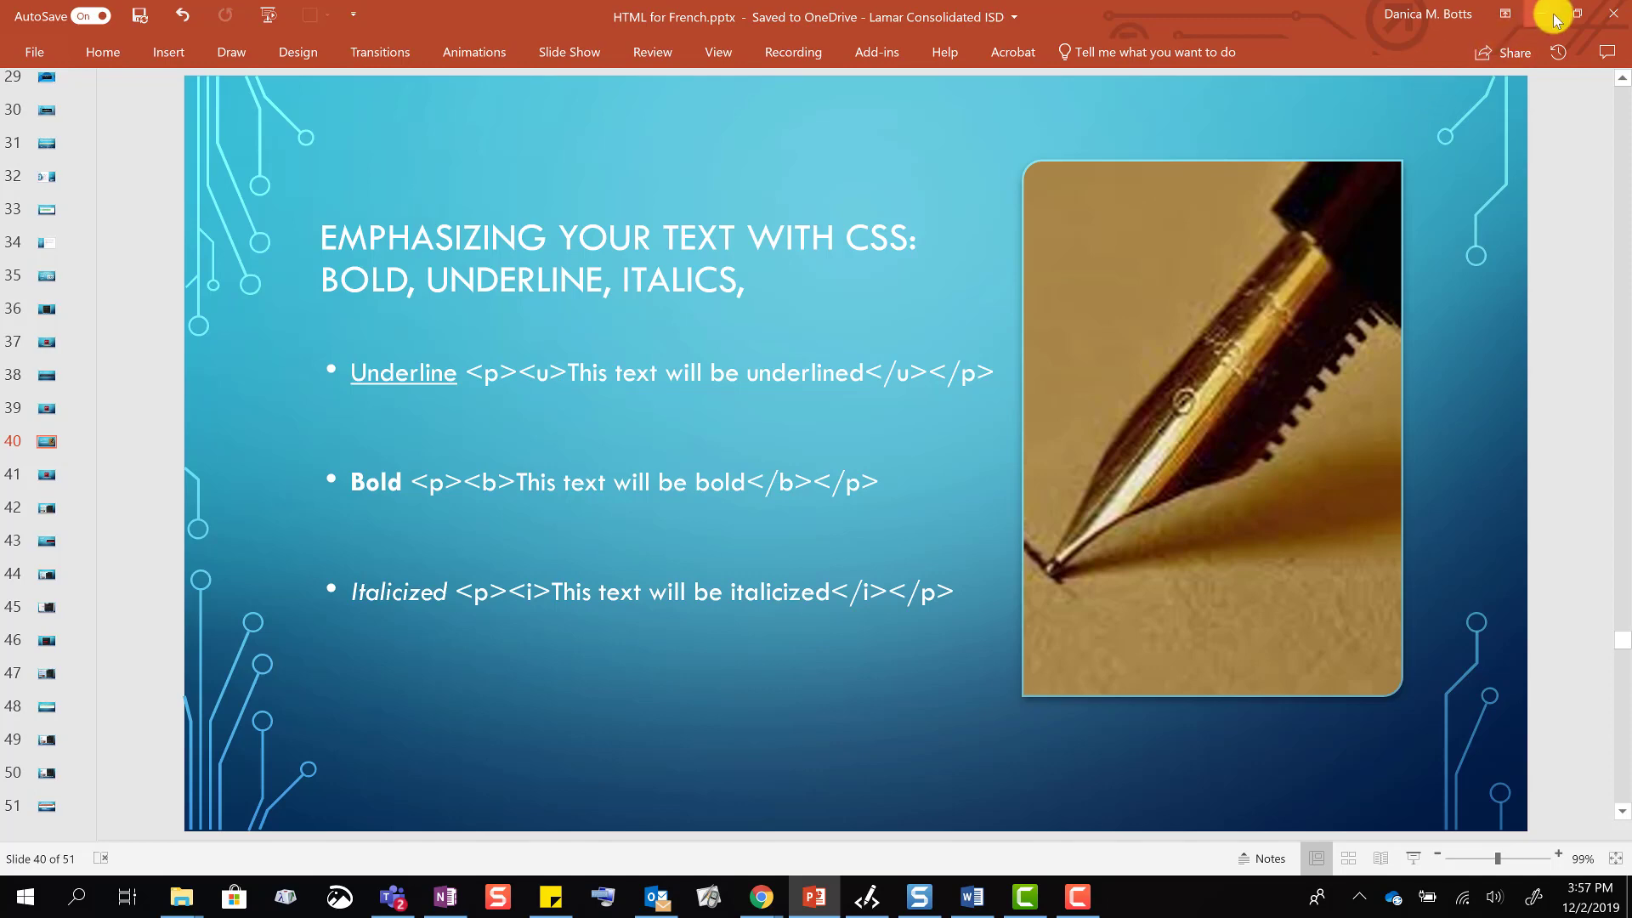
{"action": "mouse_move", "coordinate": [1553, 17]}
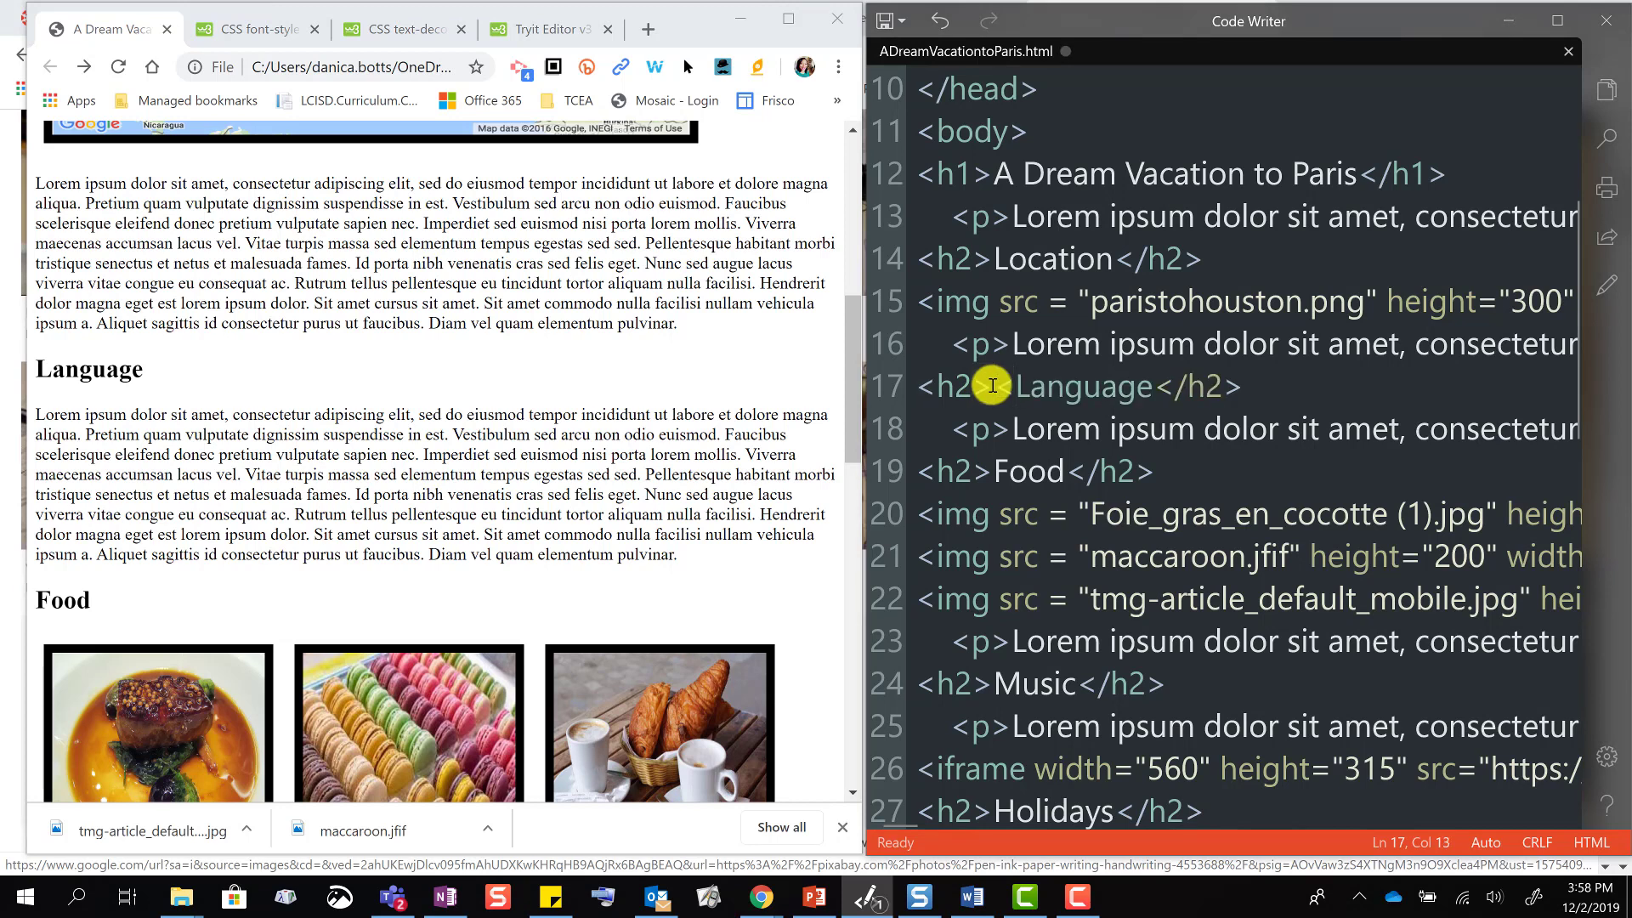
Surround the word Language on line 17 with <u> and </u> tags
{"action": "type", "text": "u></u>"}
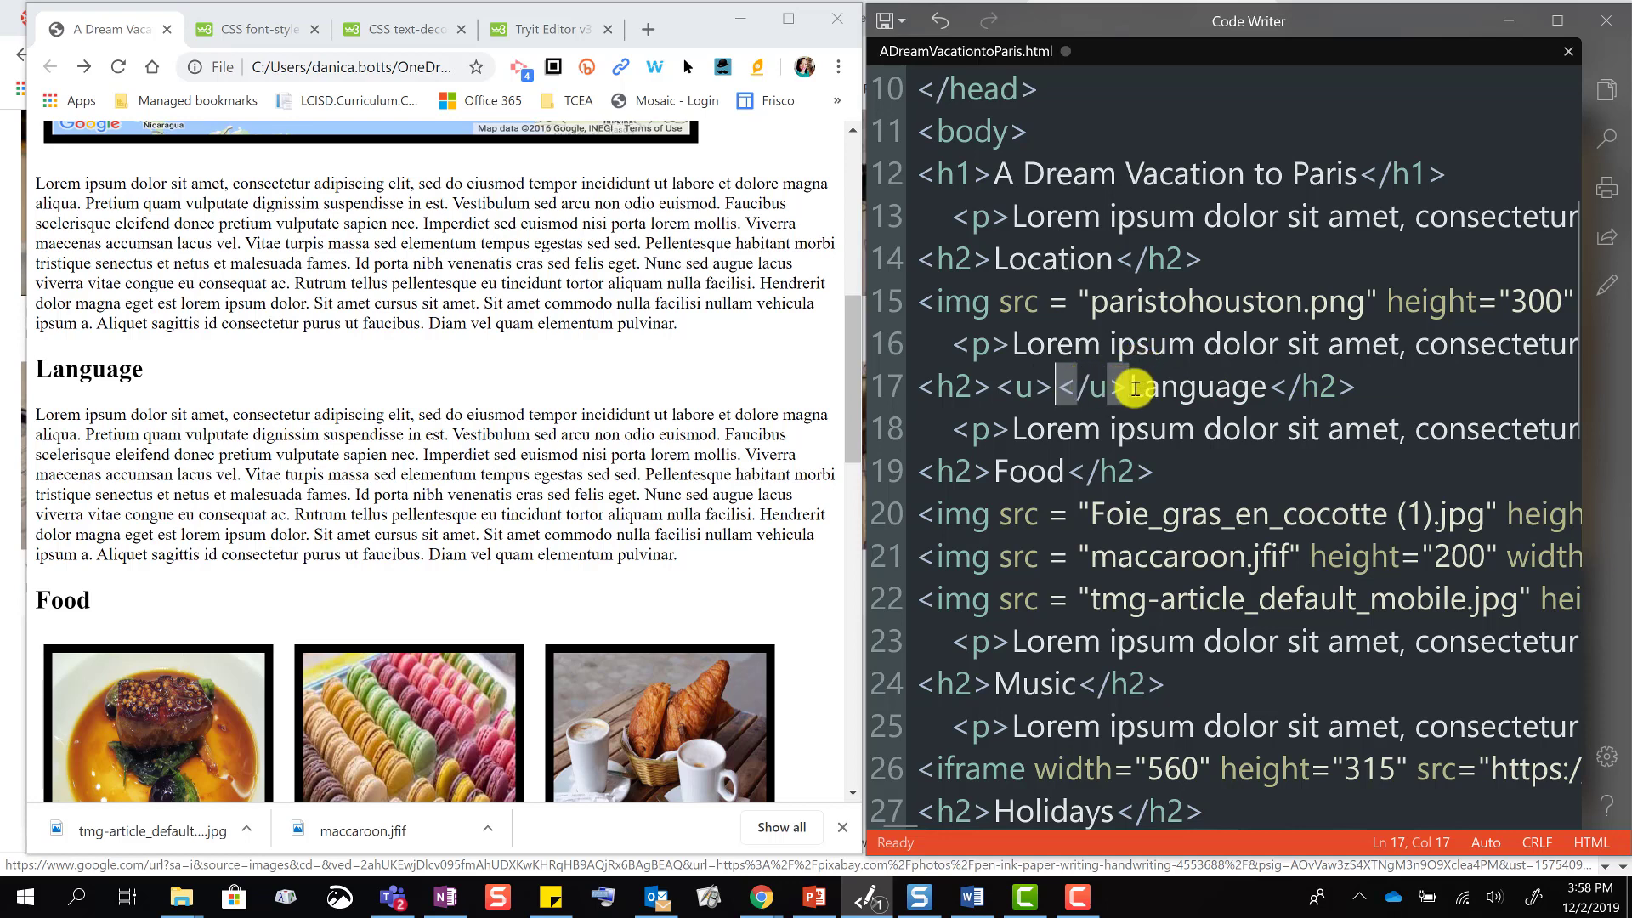
{"action": "right_click", "coordinate": [1197, 386]}
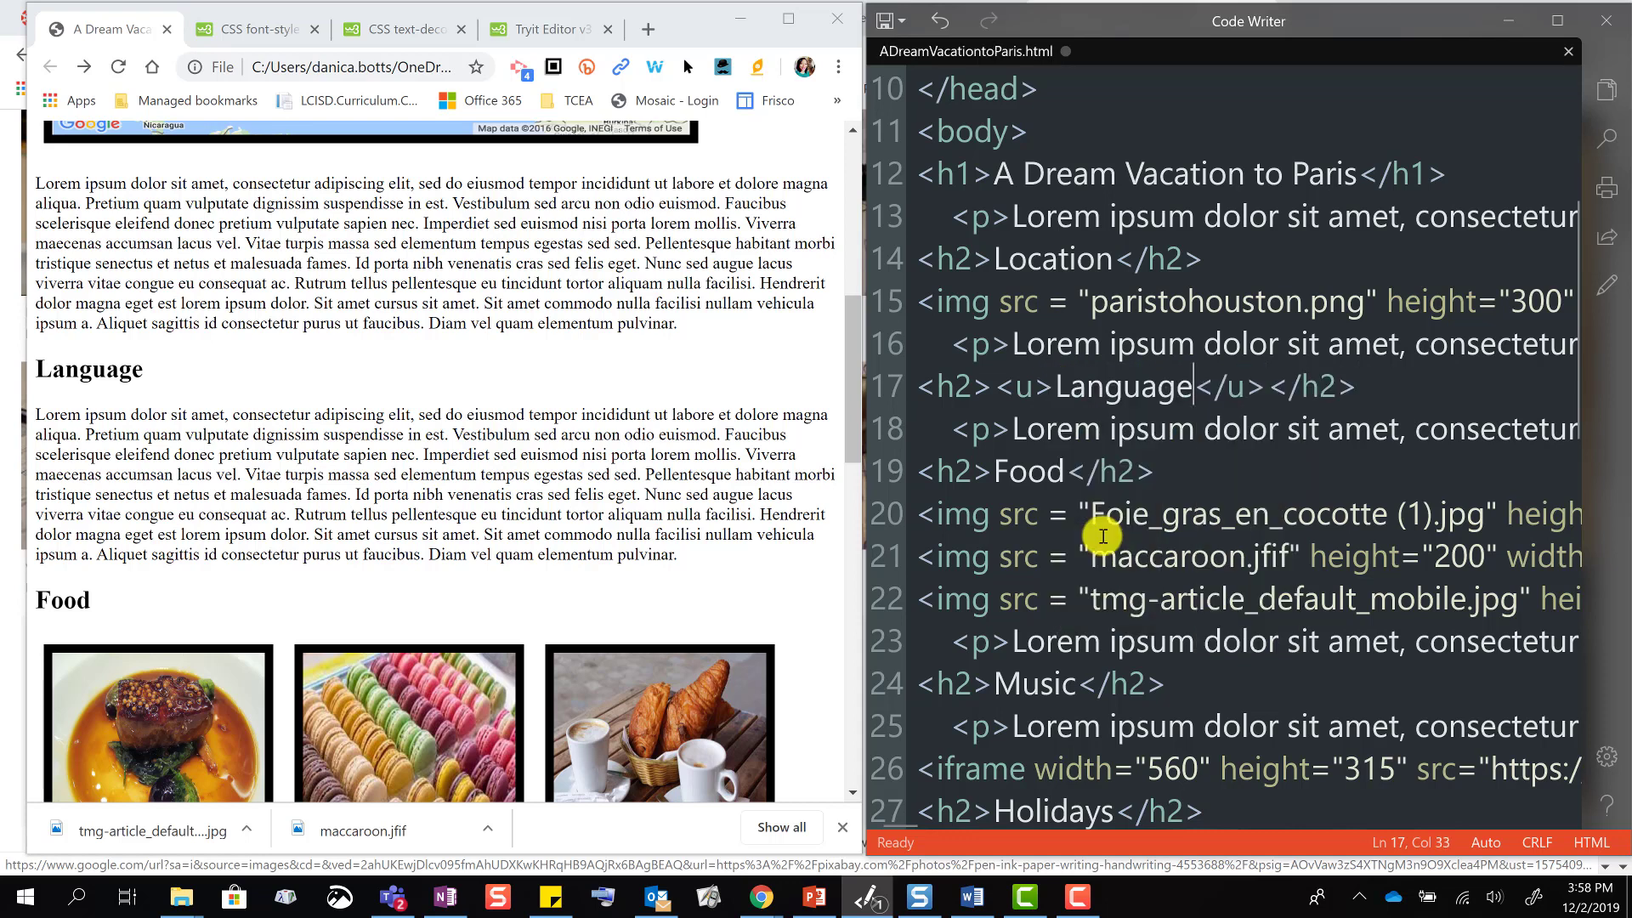
{"action": "left_click", "coordinate": [885, 20]}
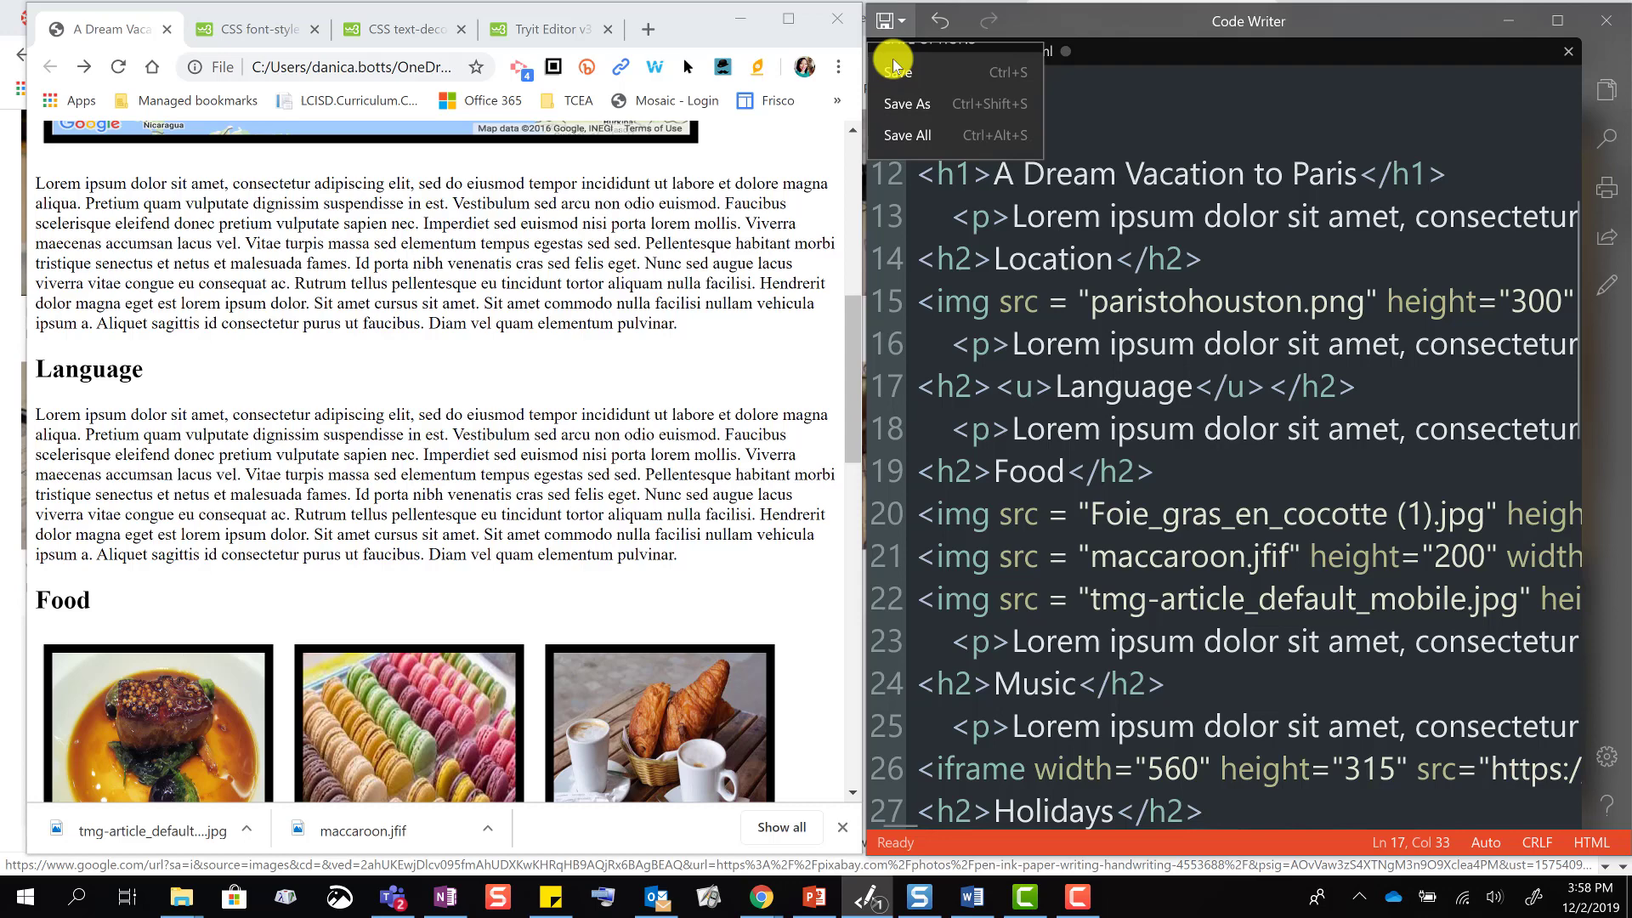
Save the page over the existing ADreamVacationtoParis.html file, confirming the replacement
{"action": "left_click", "coordinate": [904, 103]}
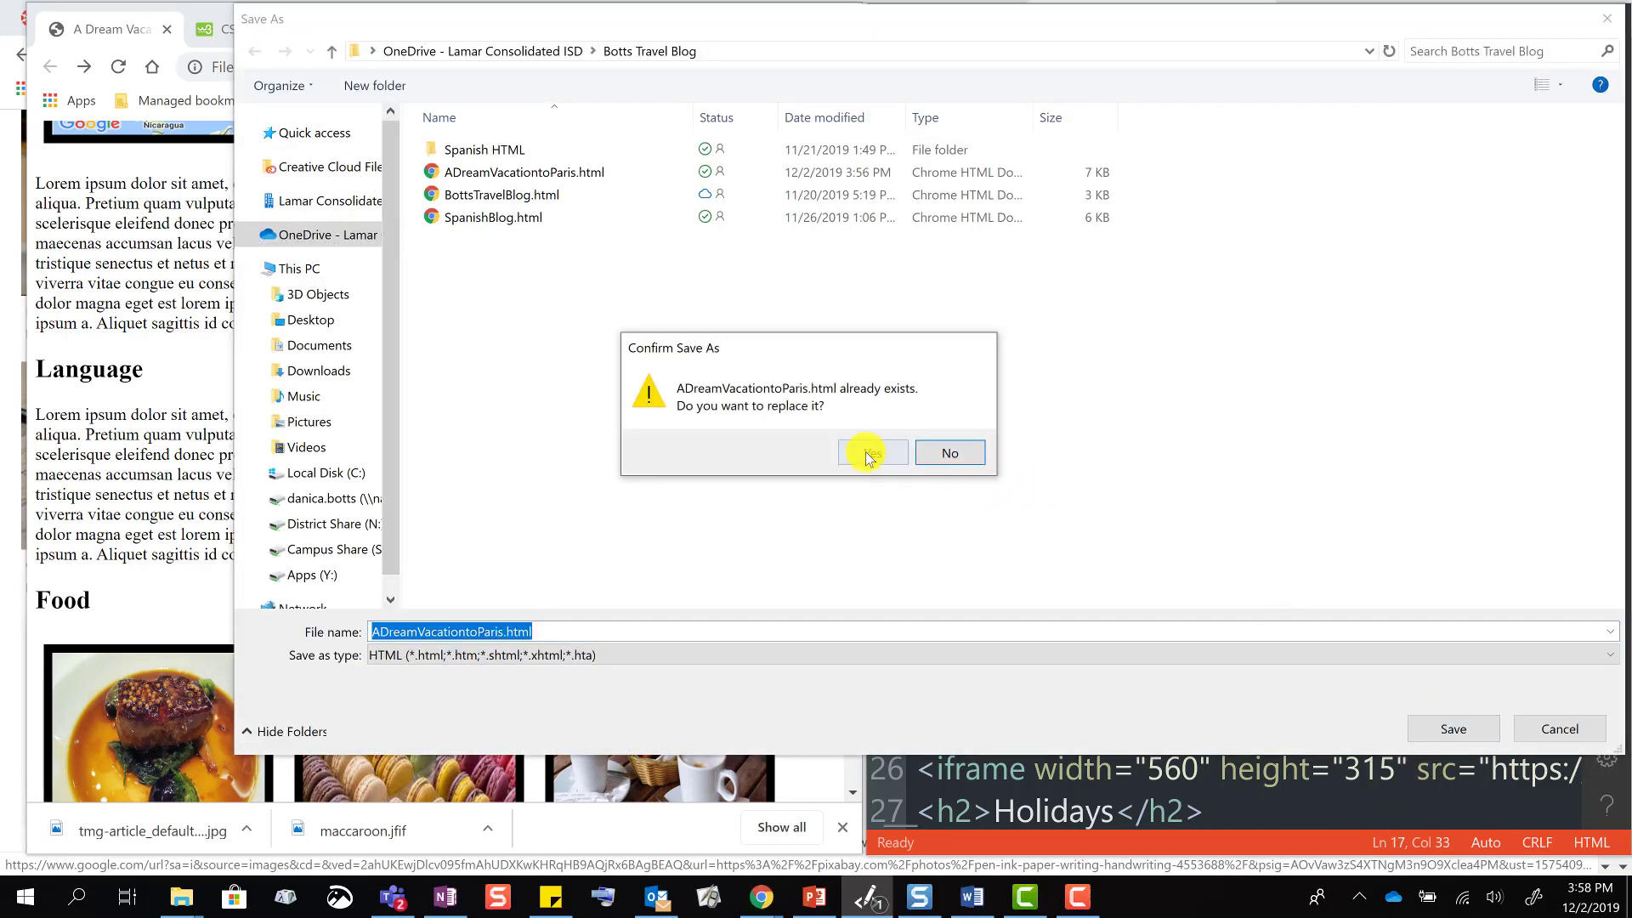
{"action": "left_click", "coordinate": [871, 452]}
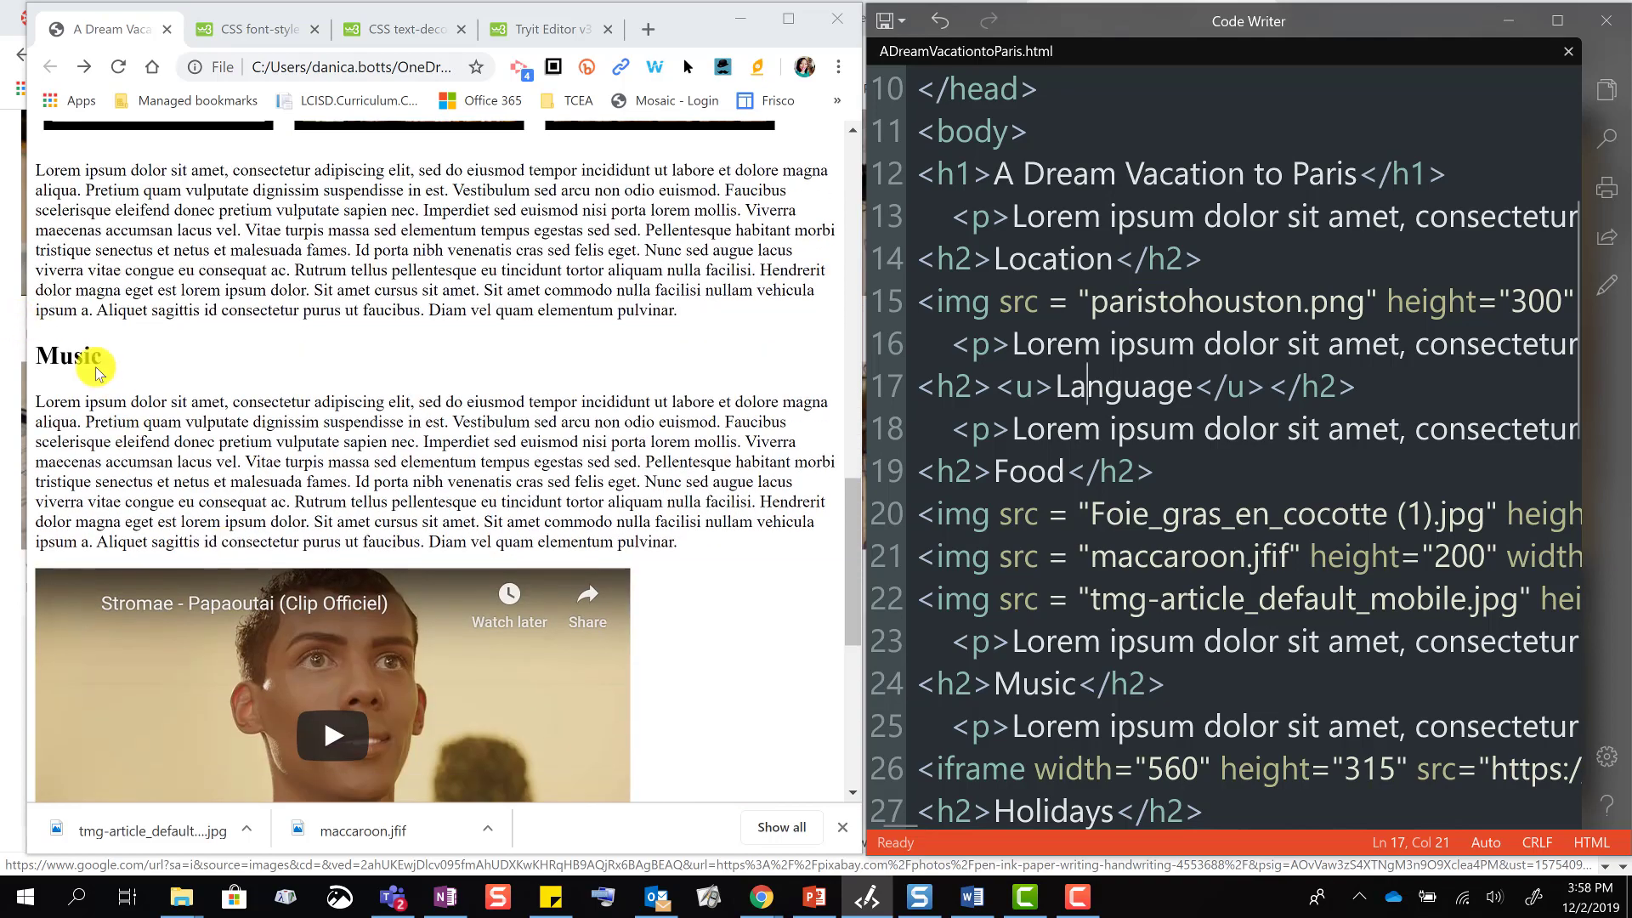
{"action": "scroll", "scroll_direction": "down", "scroll_amount": 3}
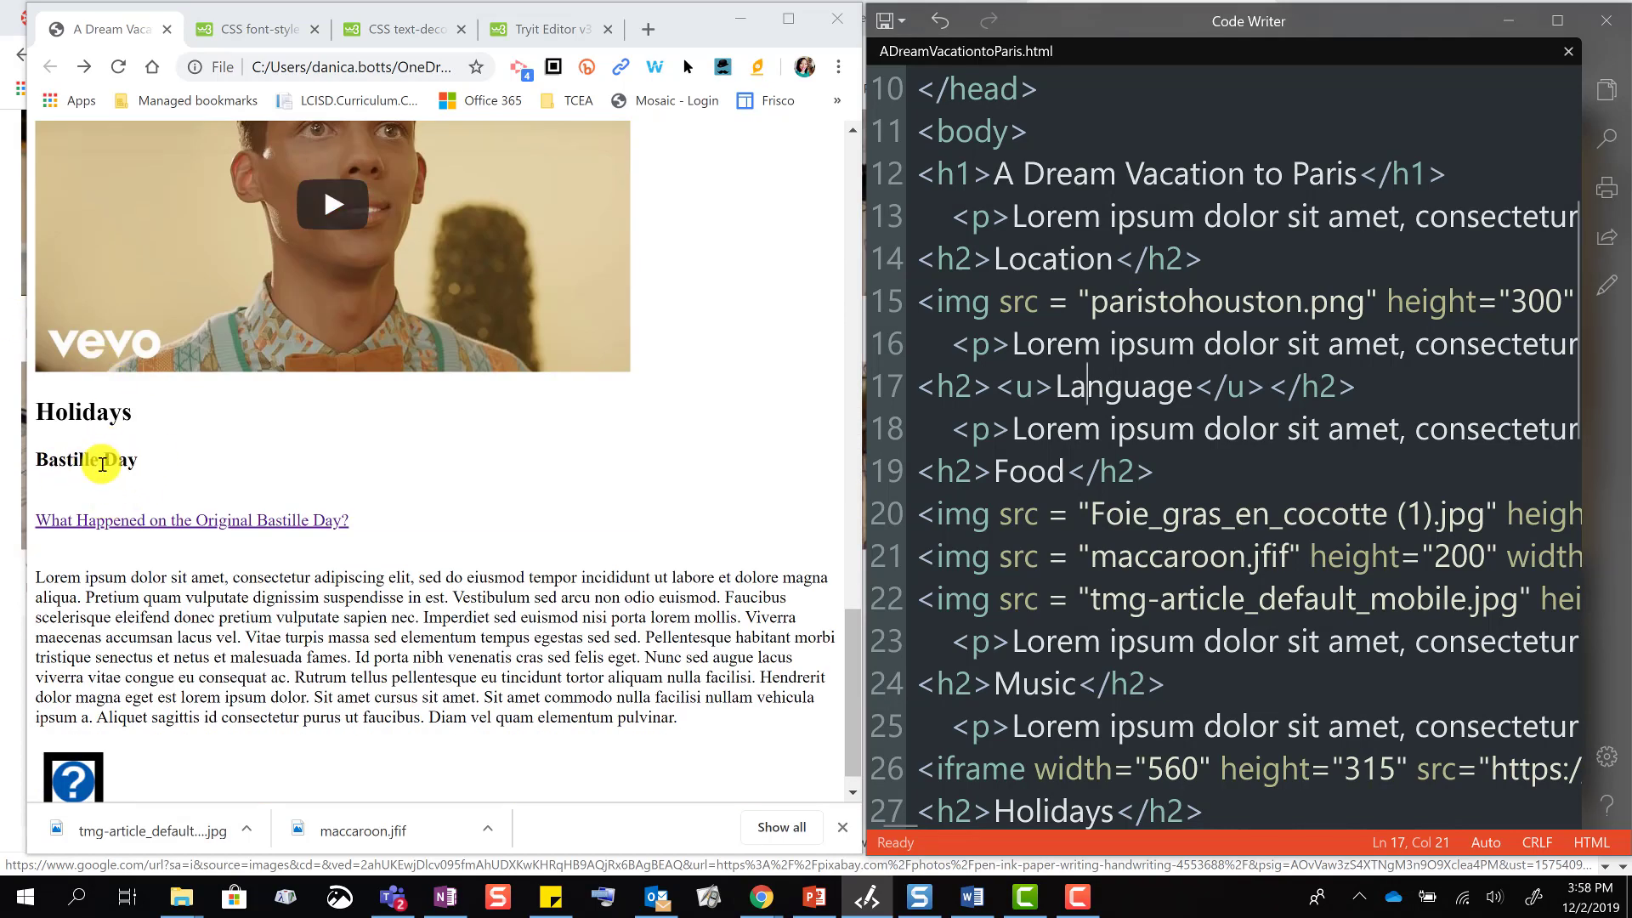
{"action": "scroll", "scroll_direction": "down", "scroll_amount": 3}
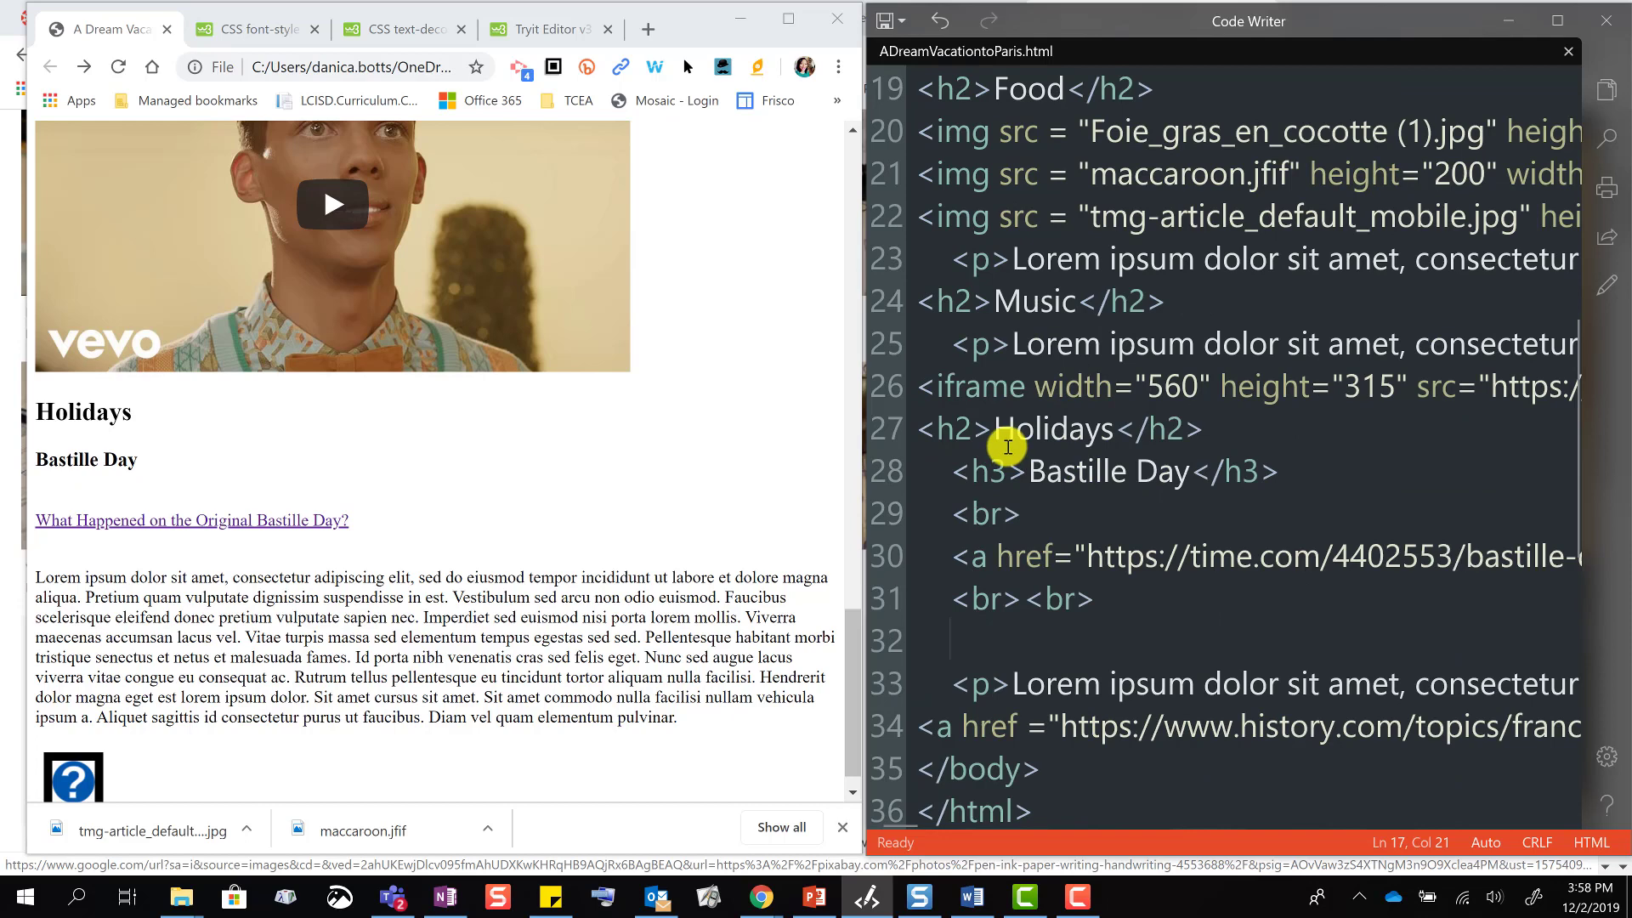
{"action": "scroll", "scroll_direction": "down", "scroll_amount": 3}
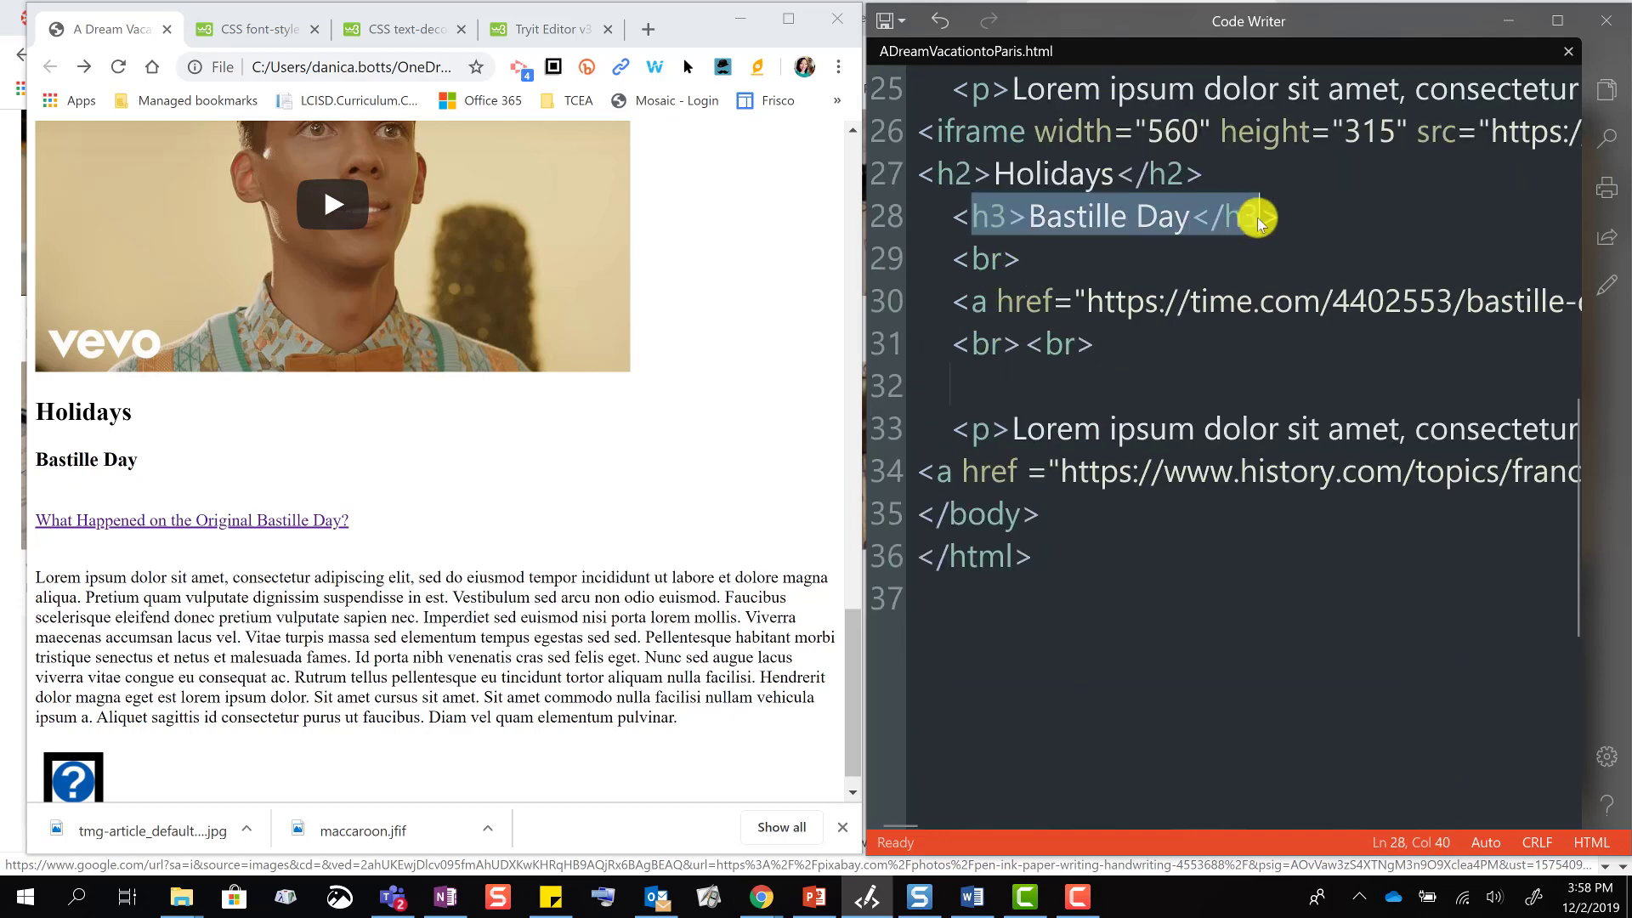
{"action": "scroll", "scroll_direction": "down", "scroll_amount": 3}
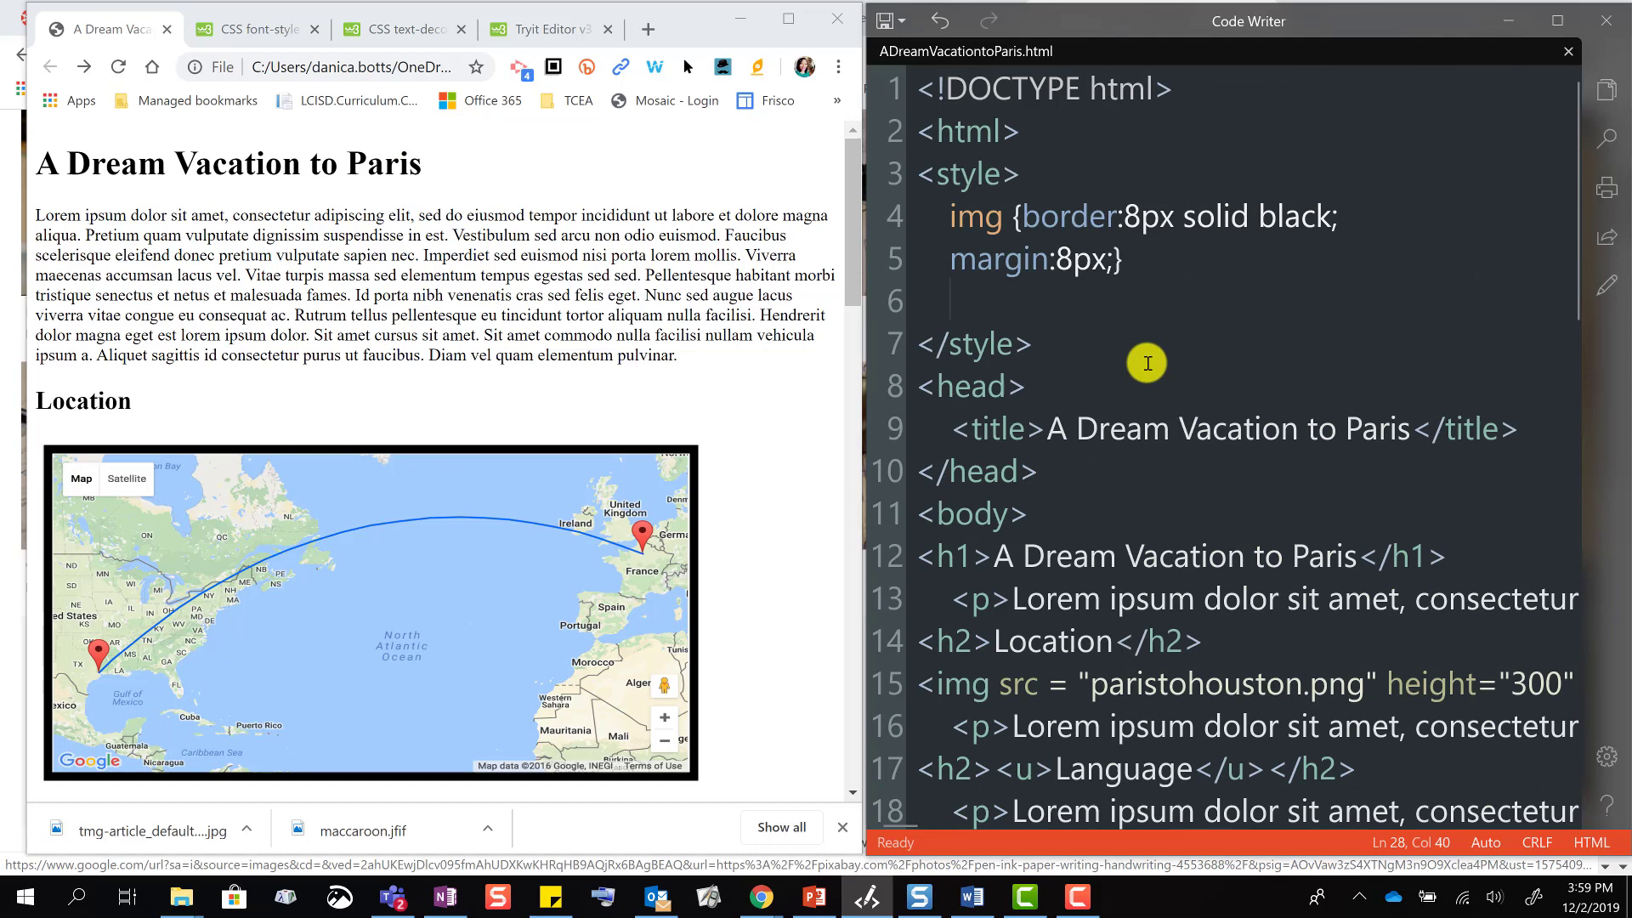
{"action": "scroll", "scroll_direction": "down", "scroll_amount": 3}
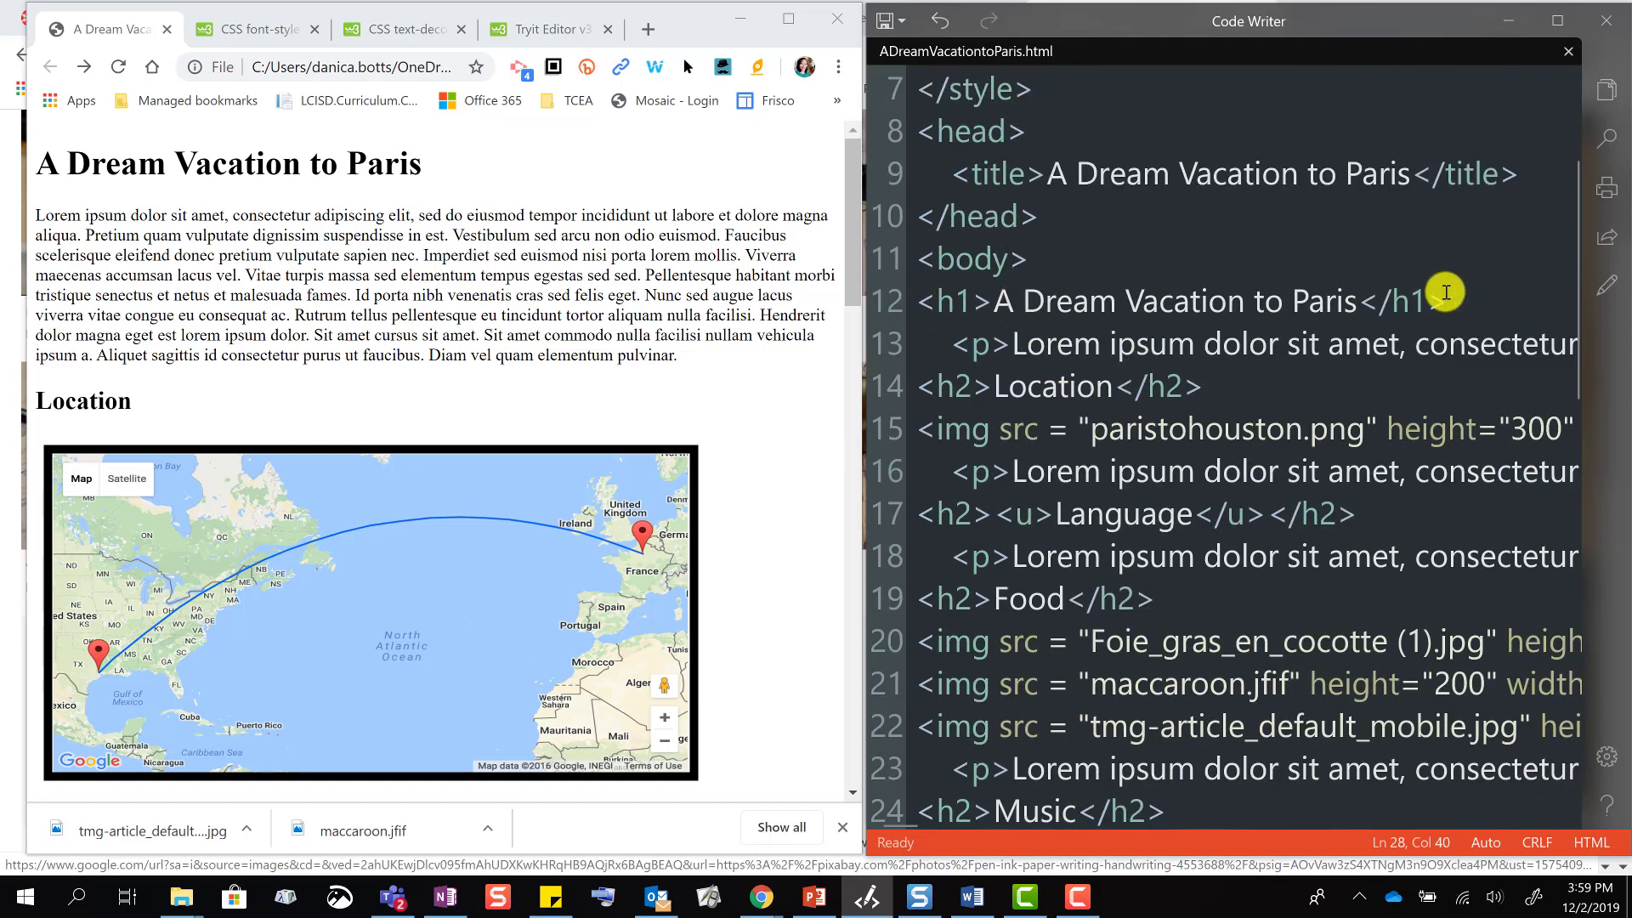